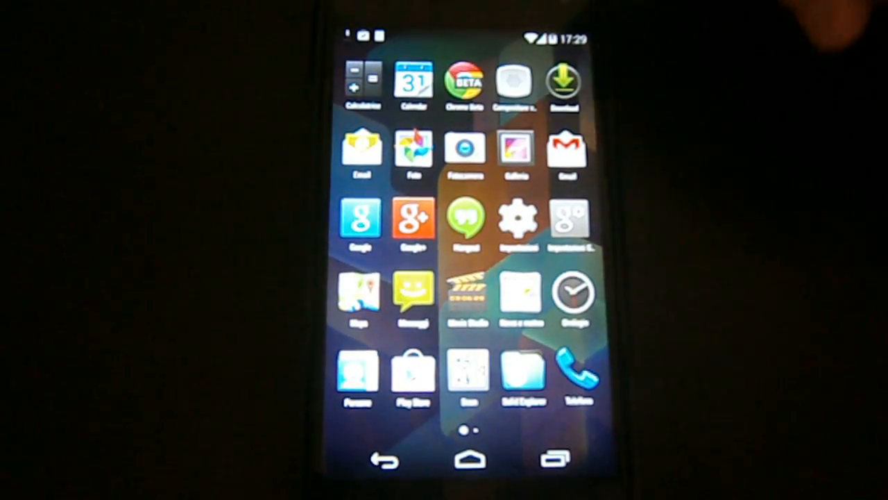
Leave the all-apps drawer and land on the home screen with its app shortcuts.
{"action": "scroll", "scroll_direction": "left", "scroll_amount": 3}
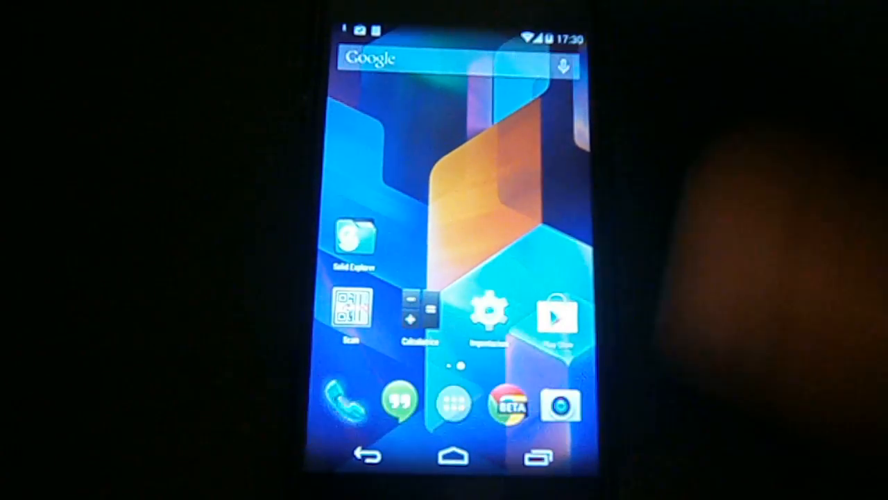
{"action": "left_click", "coordinate": [336, 401]}
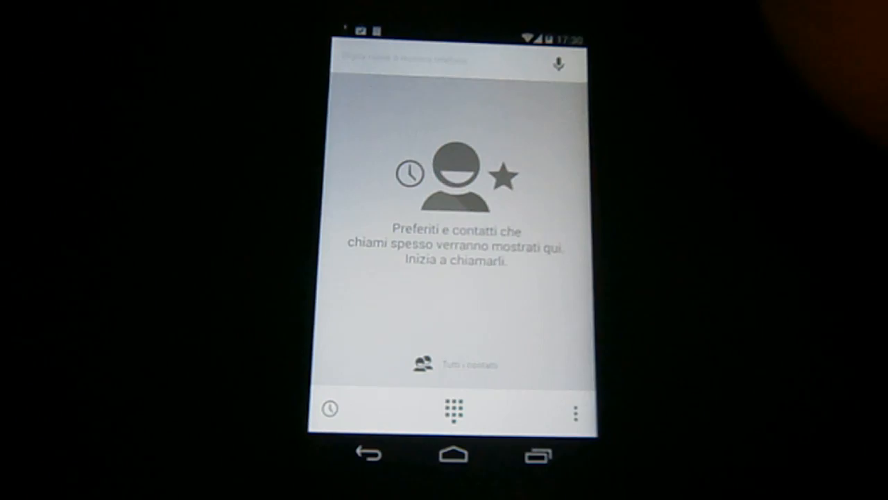
{"action": "left_click", "coordinate": [451, 61]}
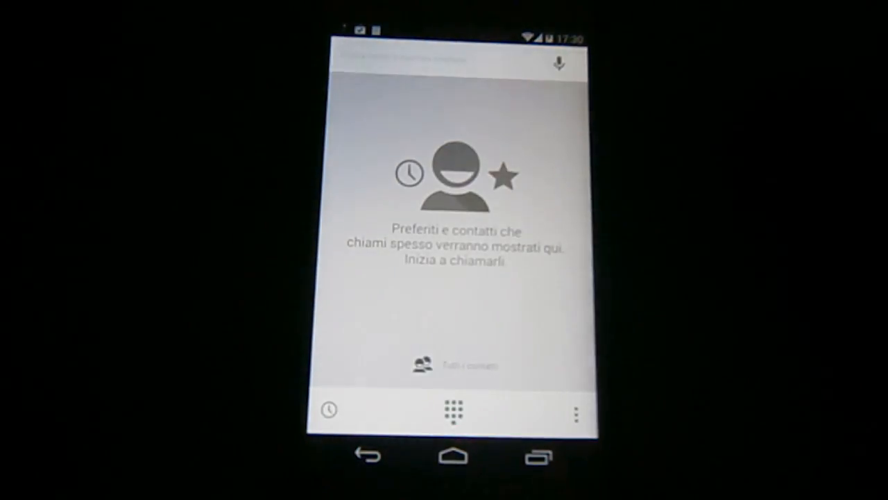
{"action": "left_click", "coordinate": [454, 409]}
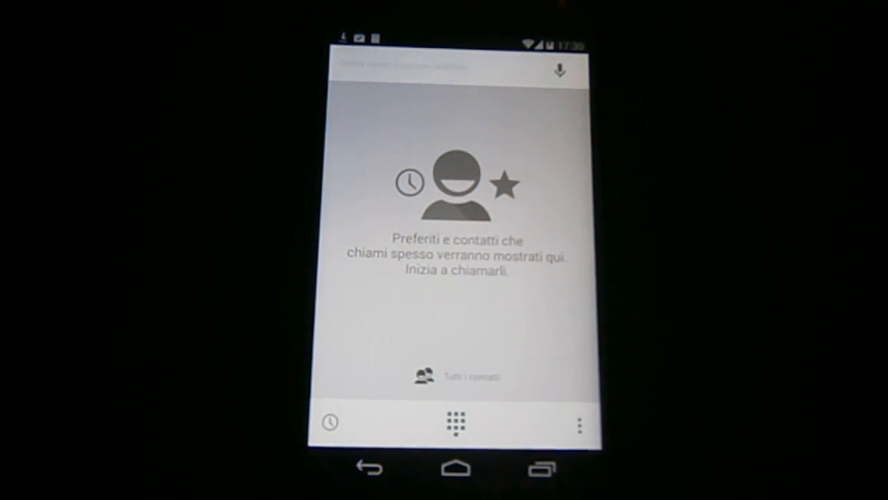
{"action": "left_click", "coordinate": [331, 422]}
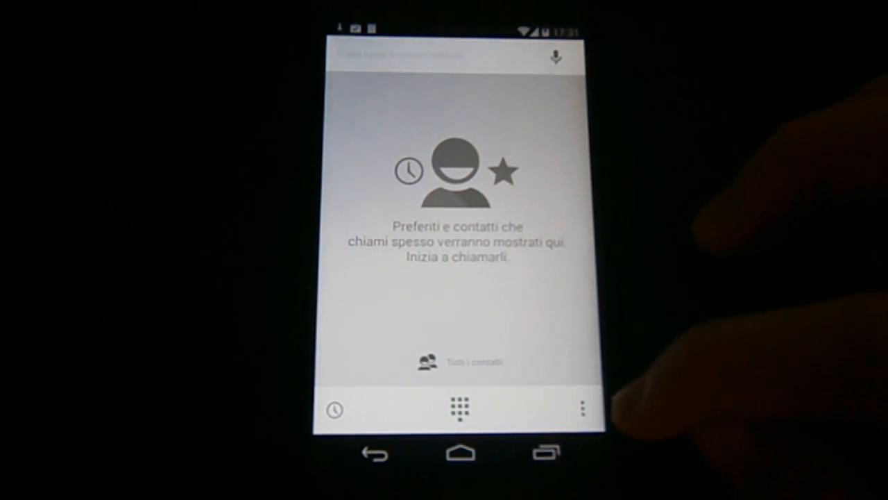
{"action": "left_click", "coordinate": [581, 408]}
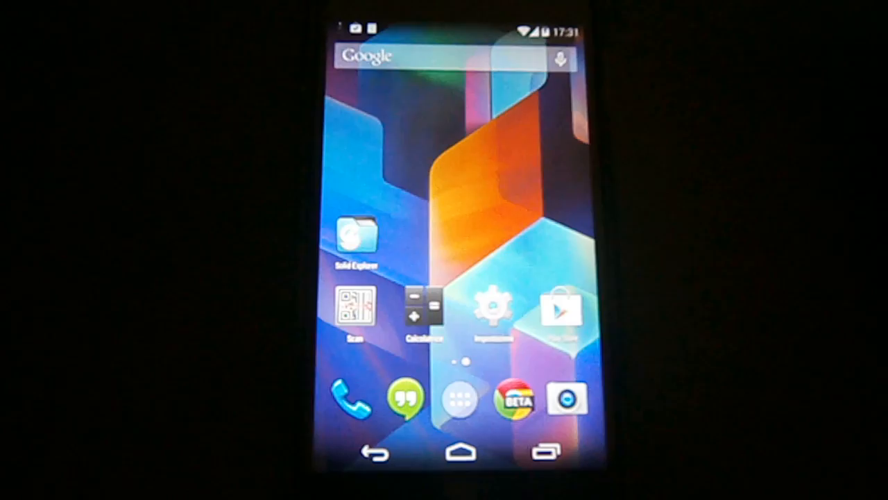
View the Home page list showing Avvio applicazioni as the chosen launcher, then go back.
{"action": "left_click", "coordinate": [493, 308]}
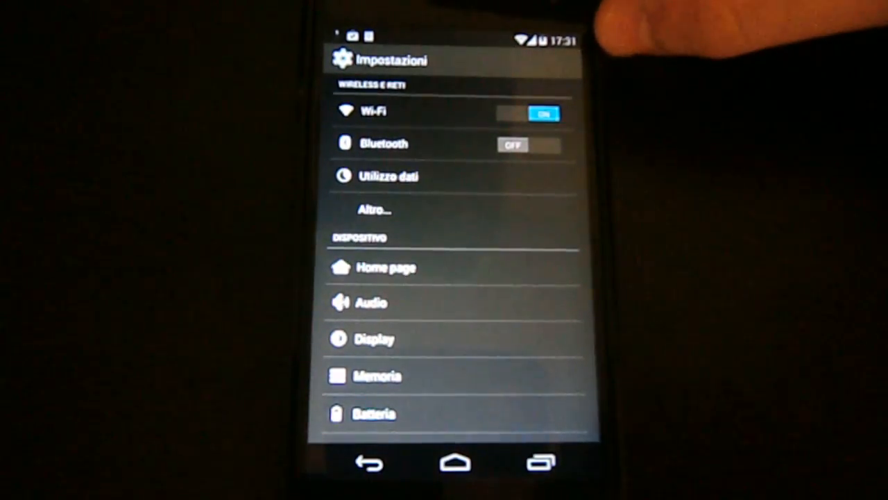
{"action": "scroll", "scroll_direction": "down", "scroll_amount": 3}
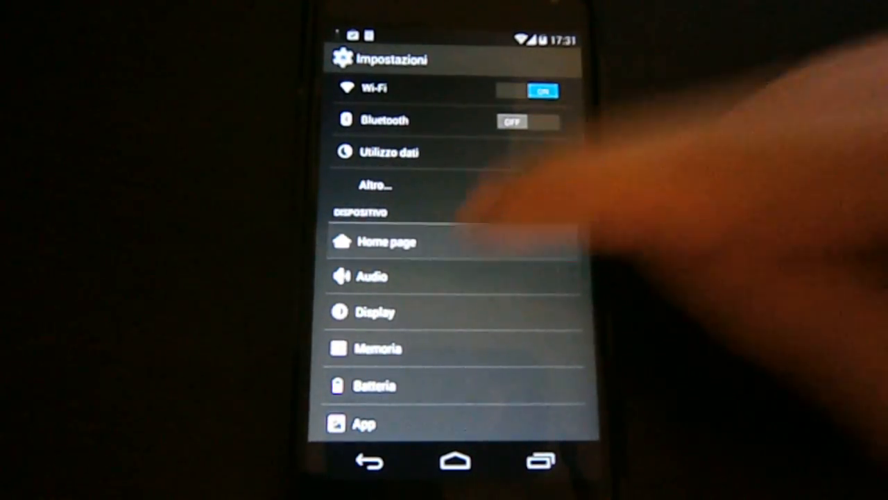
{"action": "left_click", "coordinate": [388, 242]}
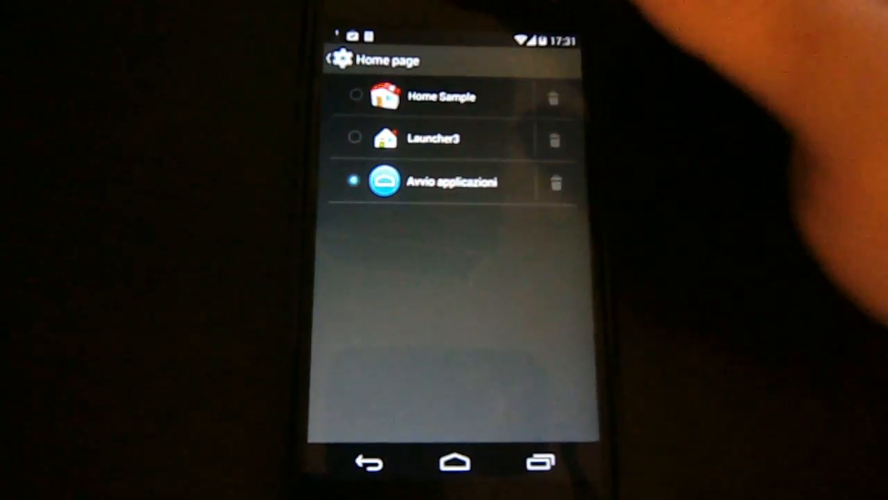
{"action": "left_click", "coordinate": [331, 60]}
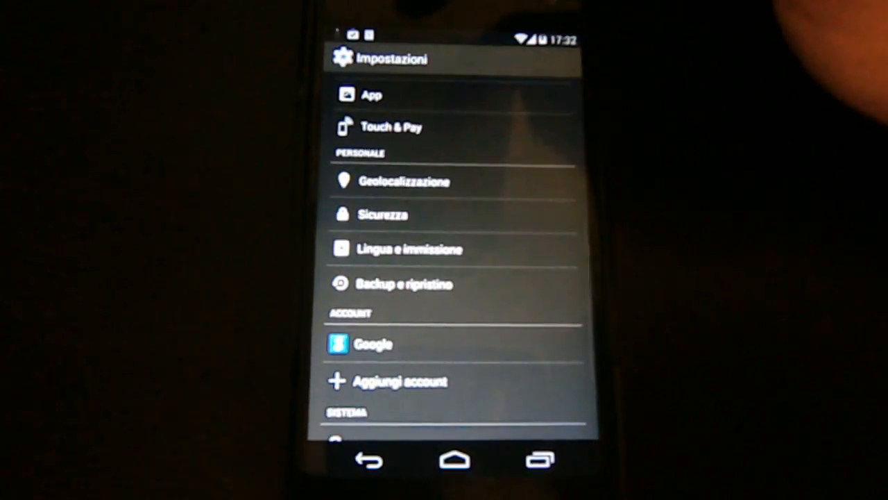
Reach Info sul telefono showing Android 4.4 with kernel and build details.
{"action": "scroll", "scroll_direction": "down", "scroll_amount": 3}
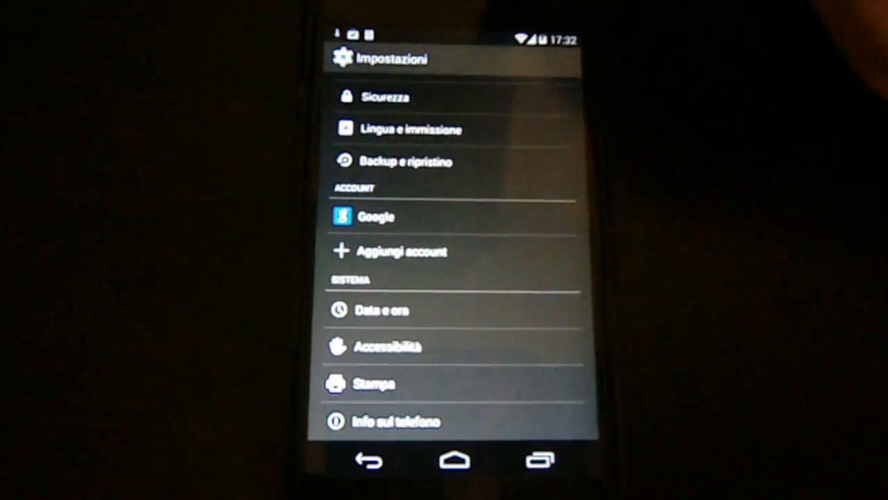
{"action": "left_click", "coordinate": [374, 383]}
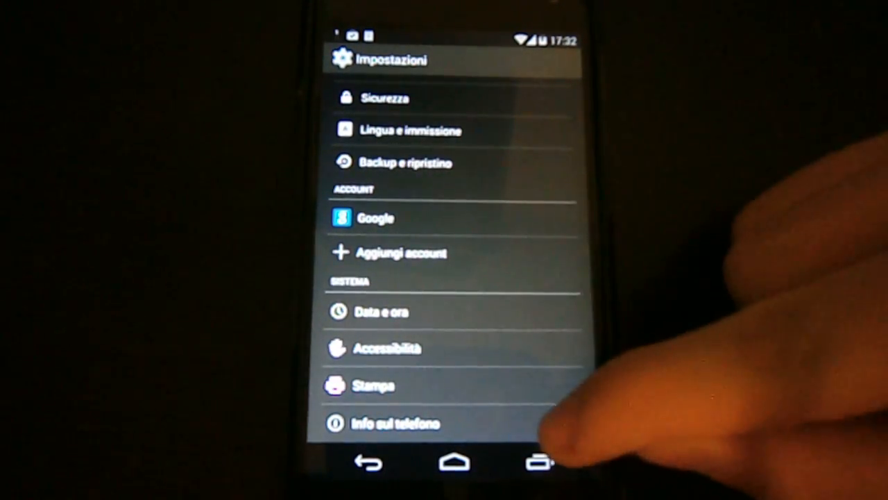
{"action": "left_click", "coordinate": [396, 423]}
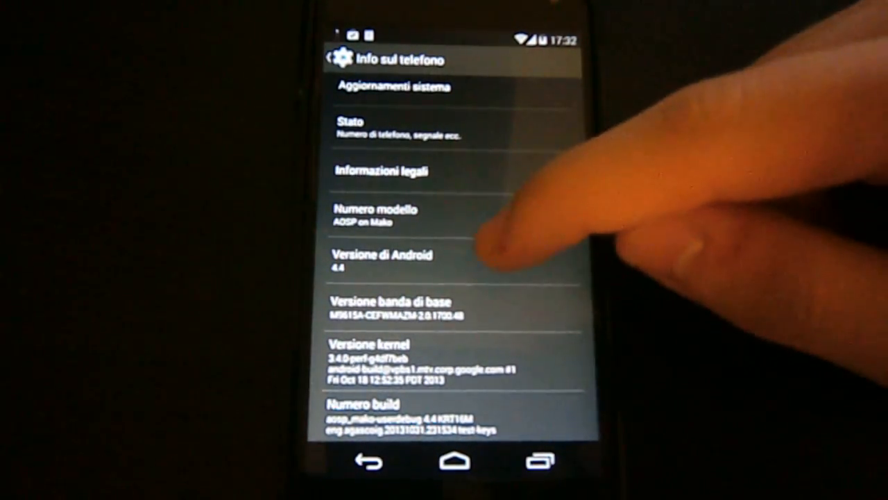
Launch the KitKat easter egg from Versione di Android and dismiss the full-screen notice.
{"action": "left_click", "coordinate": [381, 261]}
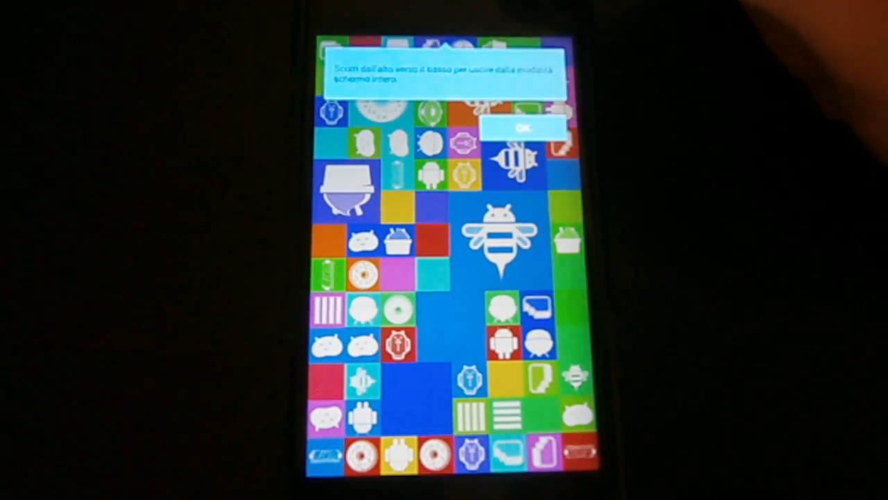
{"action": "left_click", "coordinate": [522, 127]}
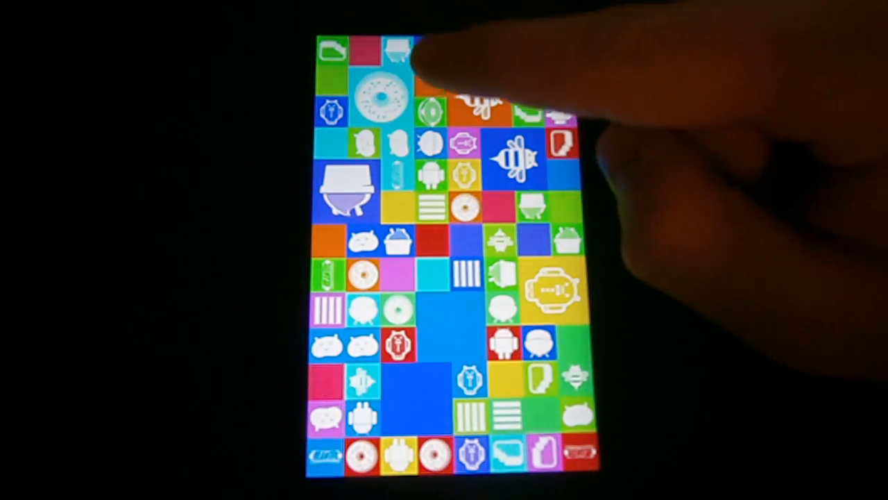